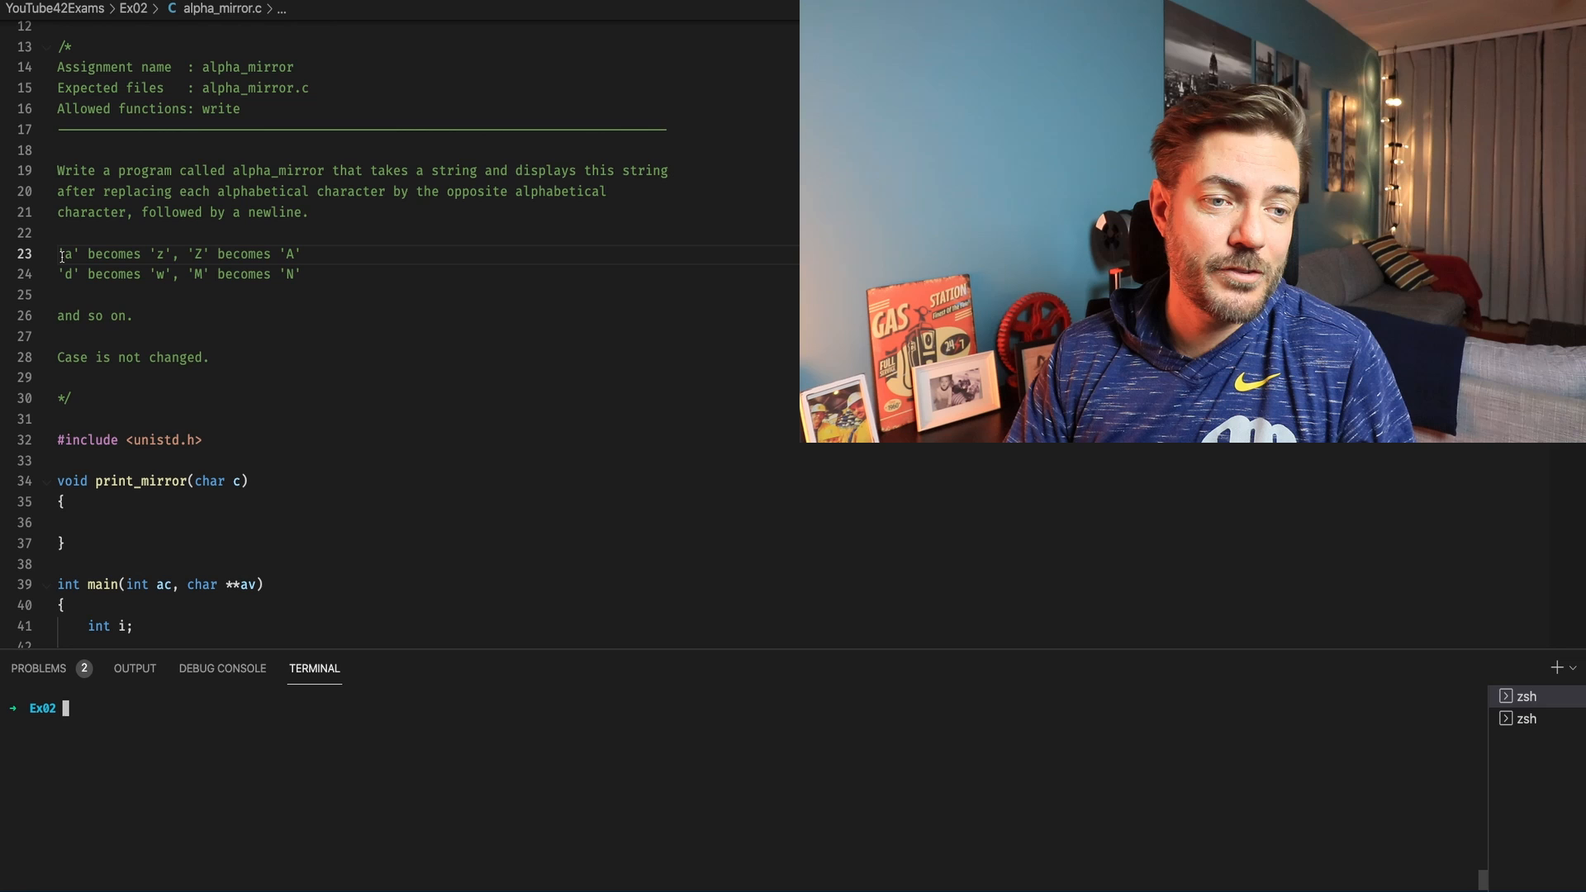
Step: Review the assignment description before writing the print_mirror body
{"action": "double_click", "coordinate": [68, 255]}
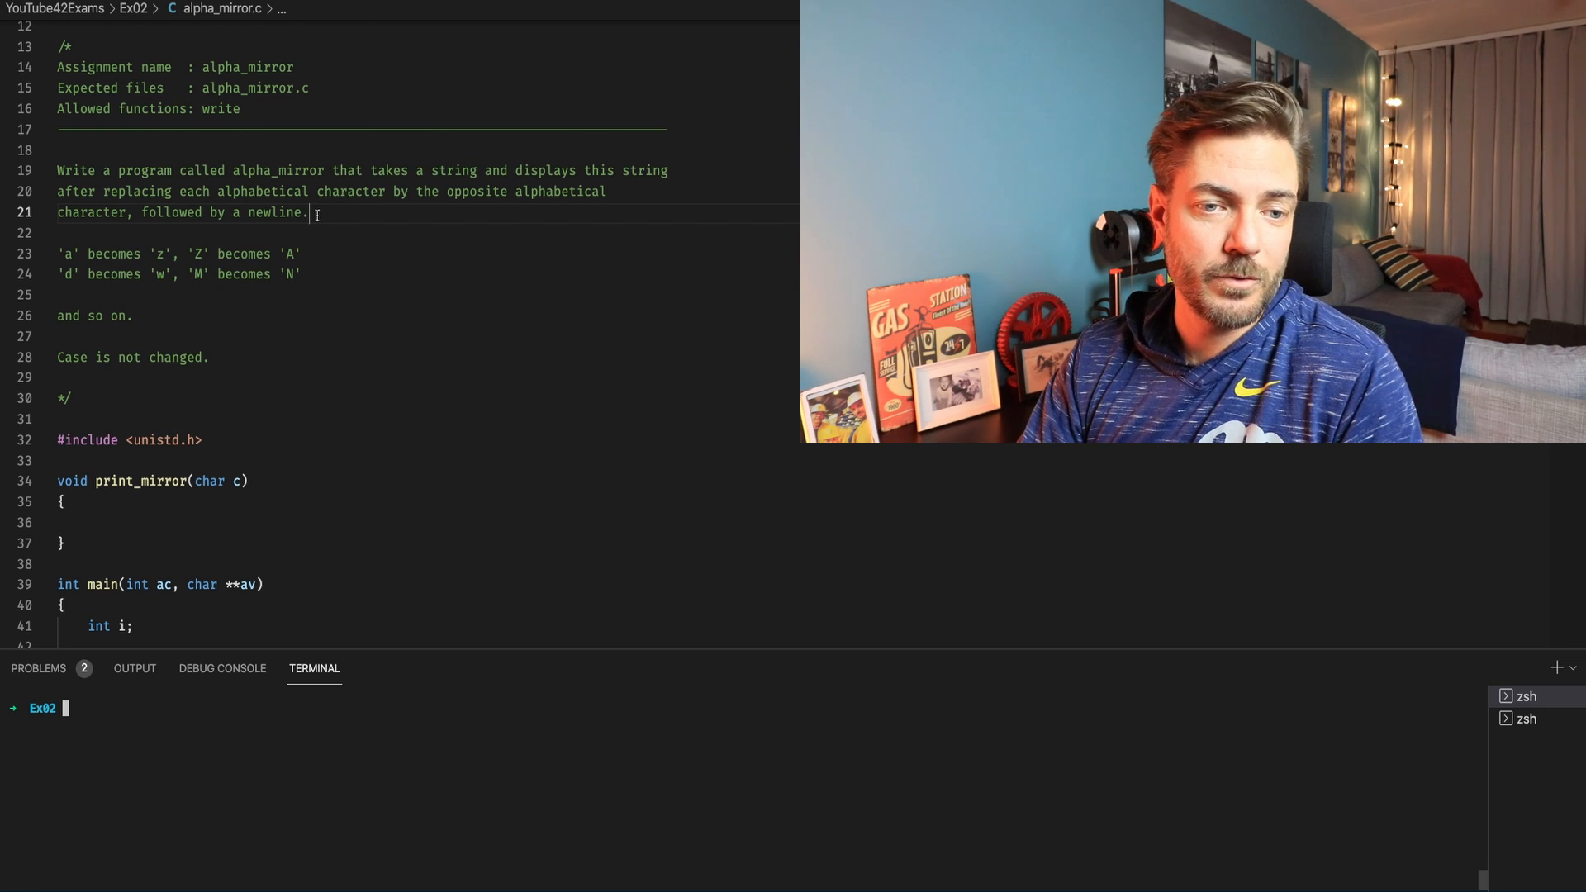
{"action": "left_click_drag", "start_coordinate": [267, 170], "coordinate": [307, 213]}
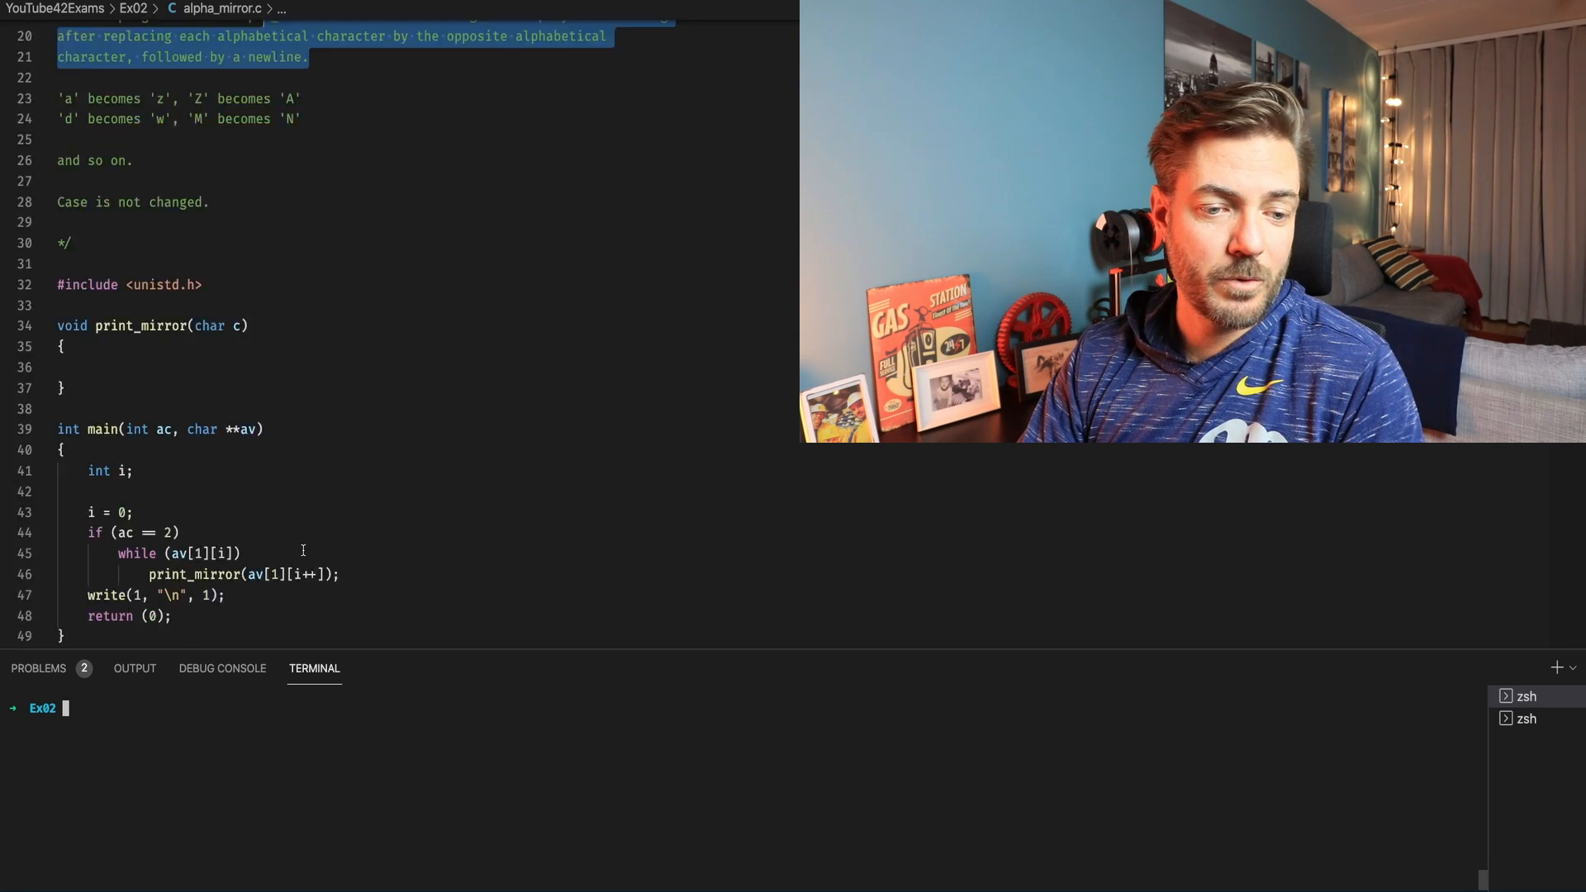
{"action": "scroll", "scroll_direction": "down", "scroll_amount": 3}
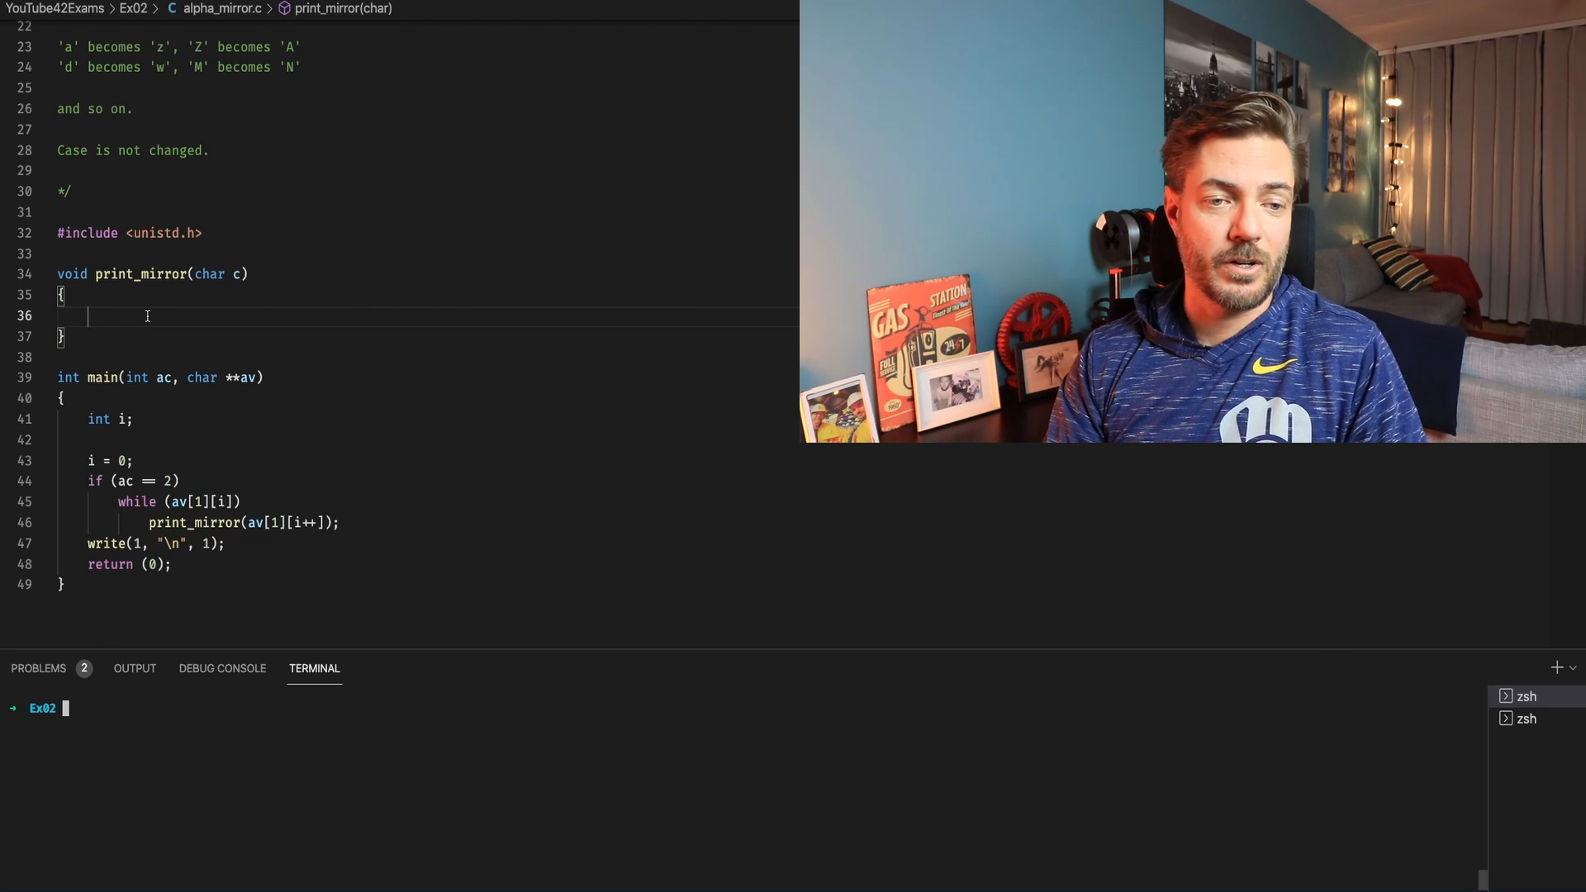
Step: Map lowercase letters with if (c >= 'a' && c <= 'z') c = 'z' - (c - 'a')
{"action": "type", "text": "if ()"}
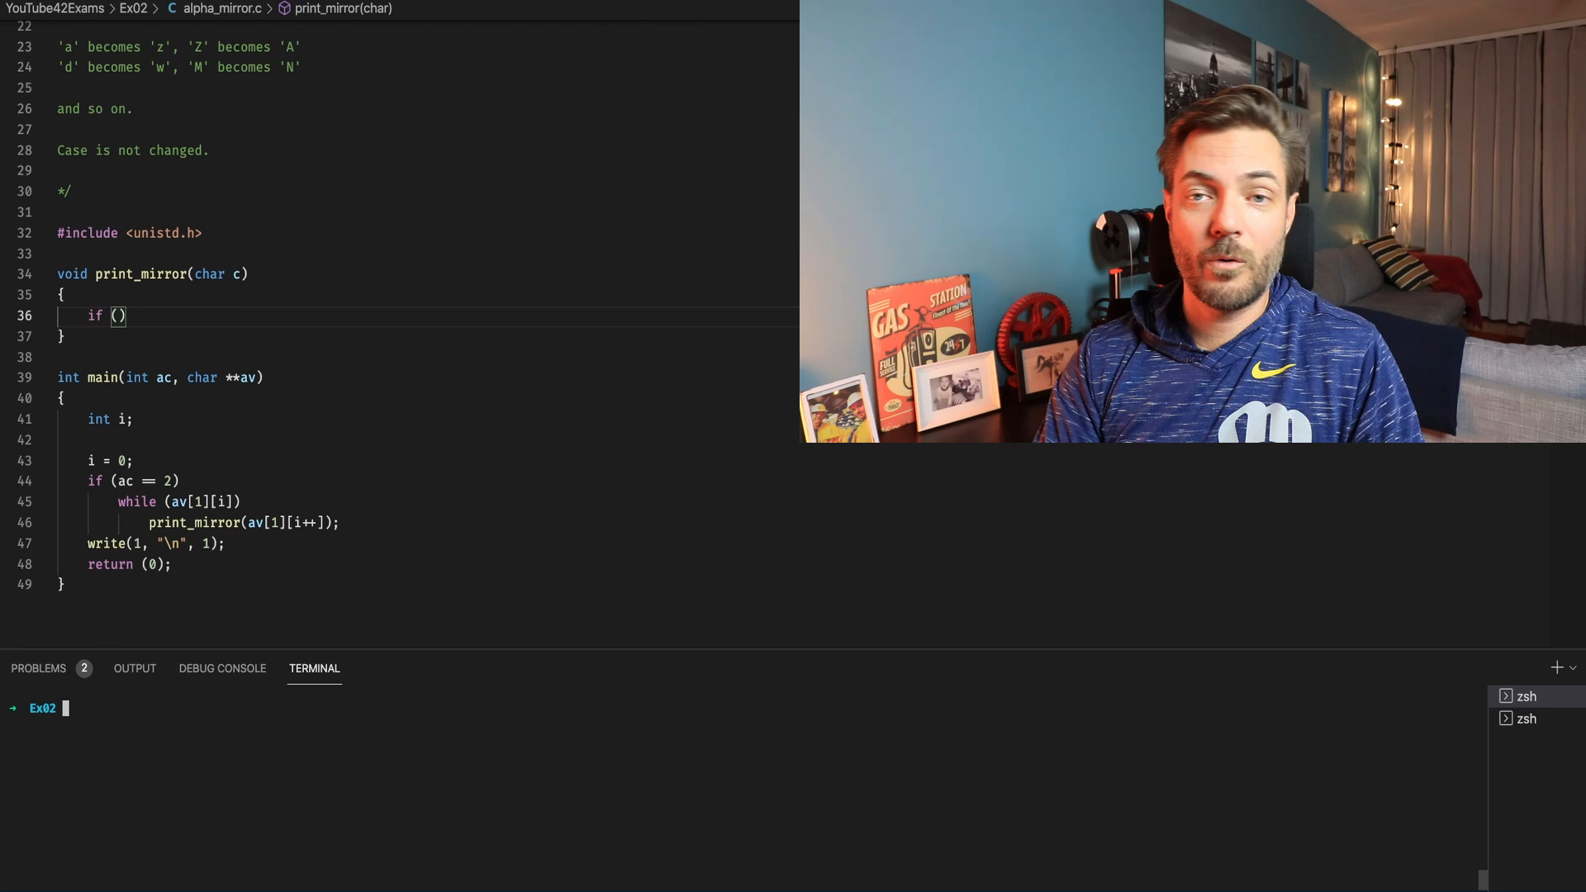
{"action": "type", "text": "c"}
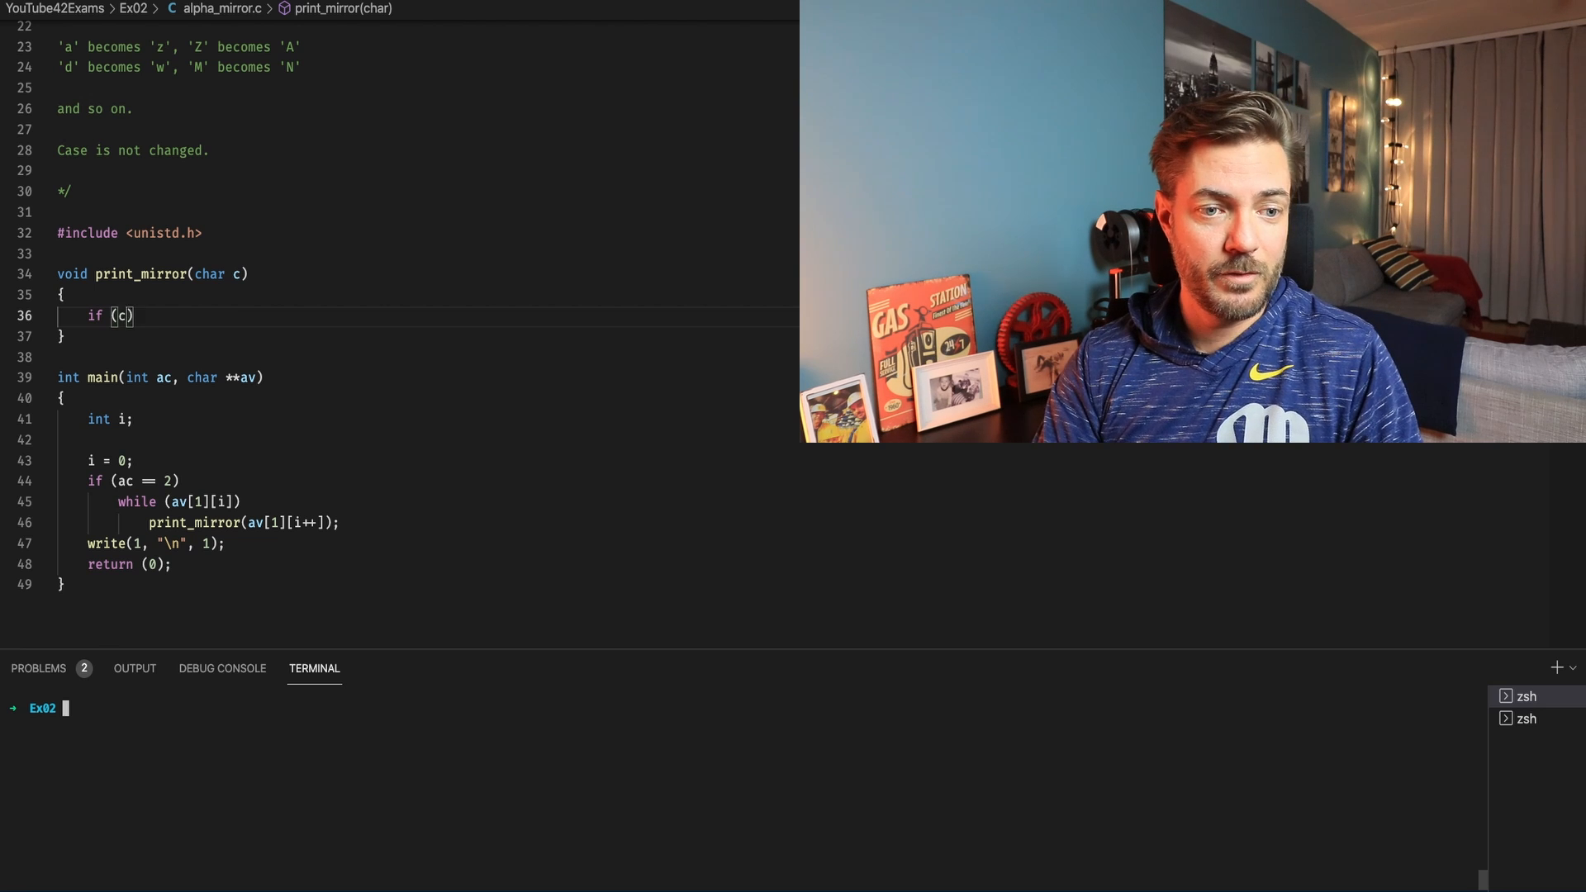
{"action": "type", "text": ">= 'a'"}
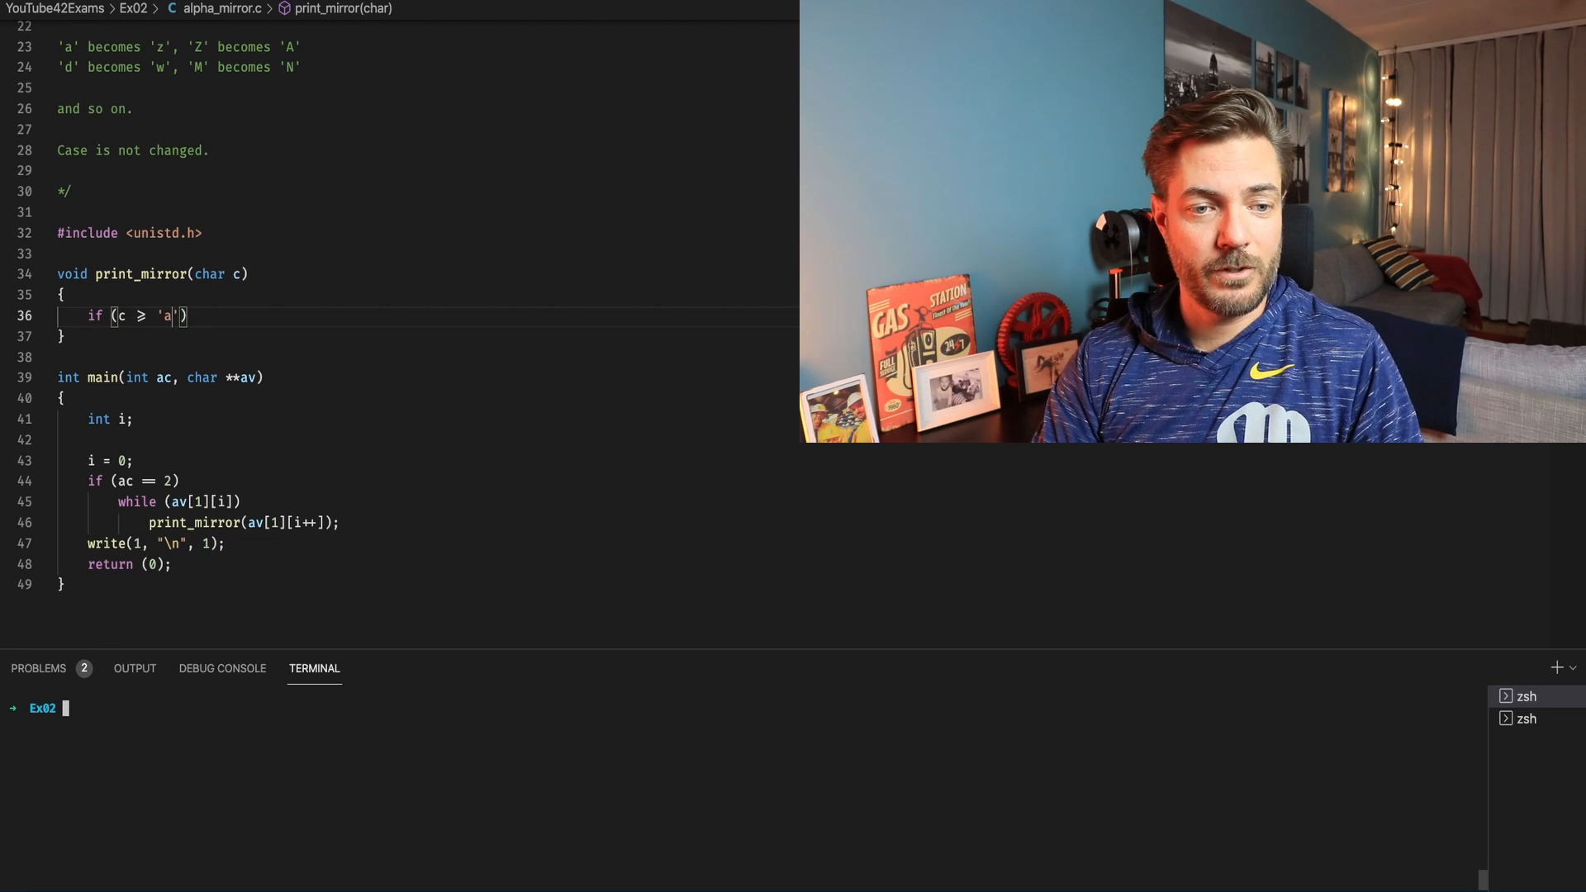
{"action": "type", "text": "&& c <= 'z"}
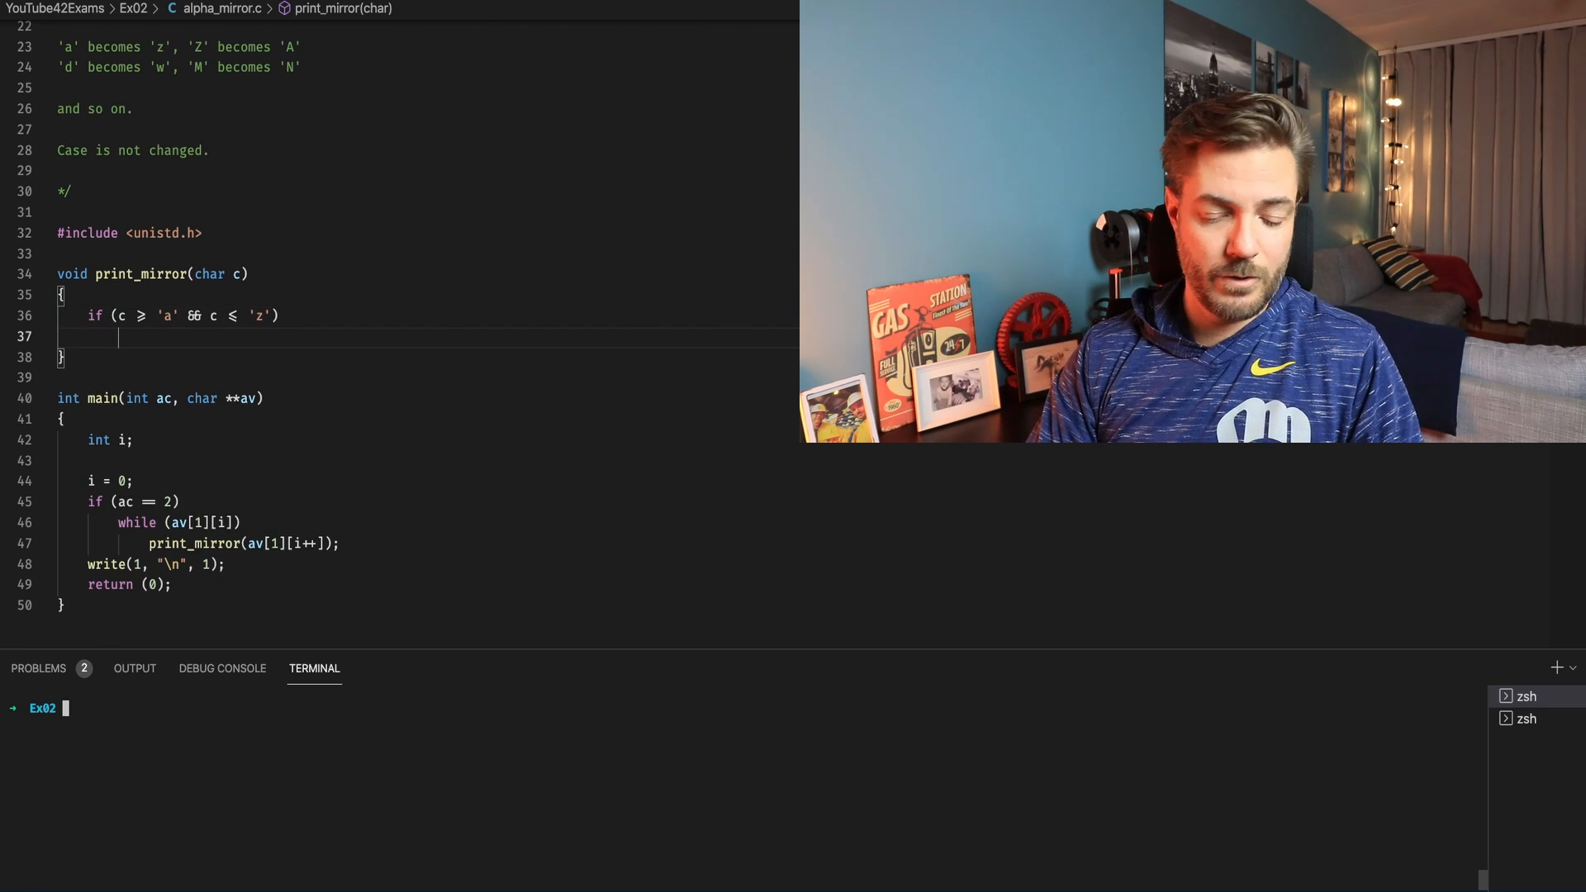
{"action": "type", "text": "c = 'z'"}
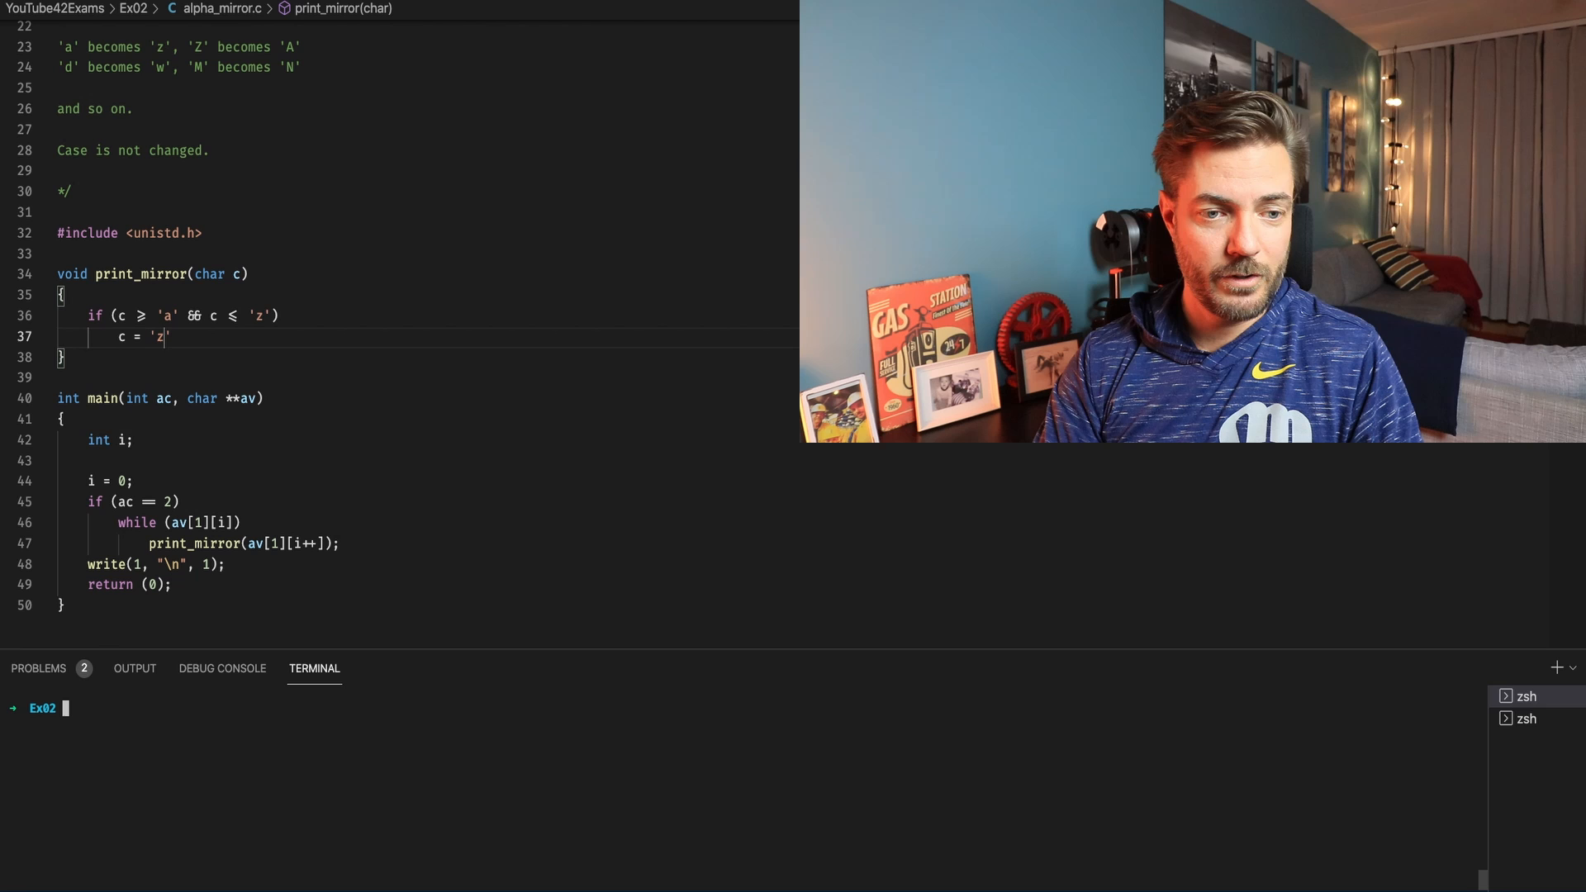
{"action": "type", "text": "- ("}
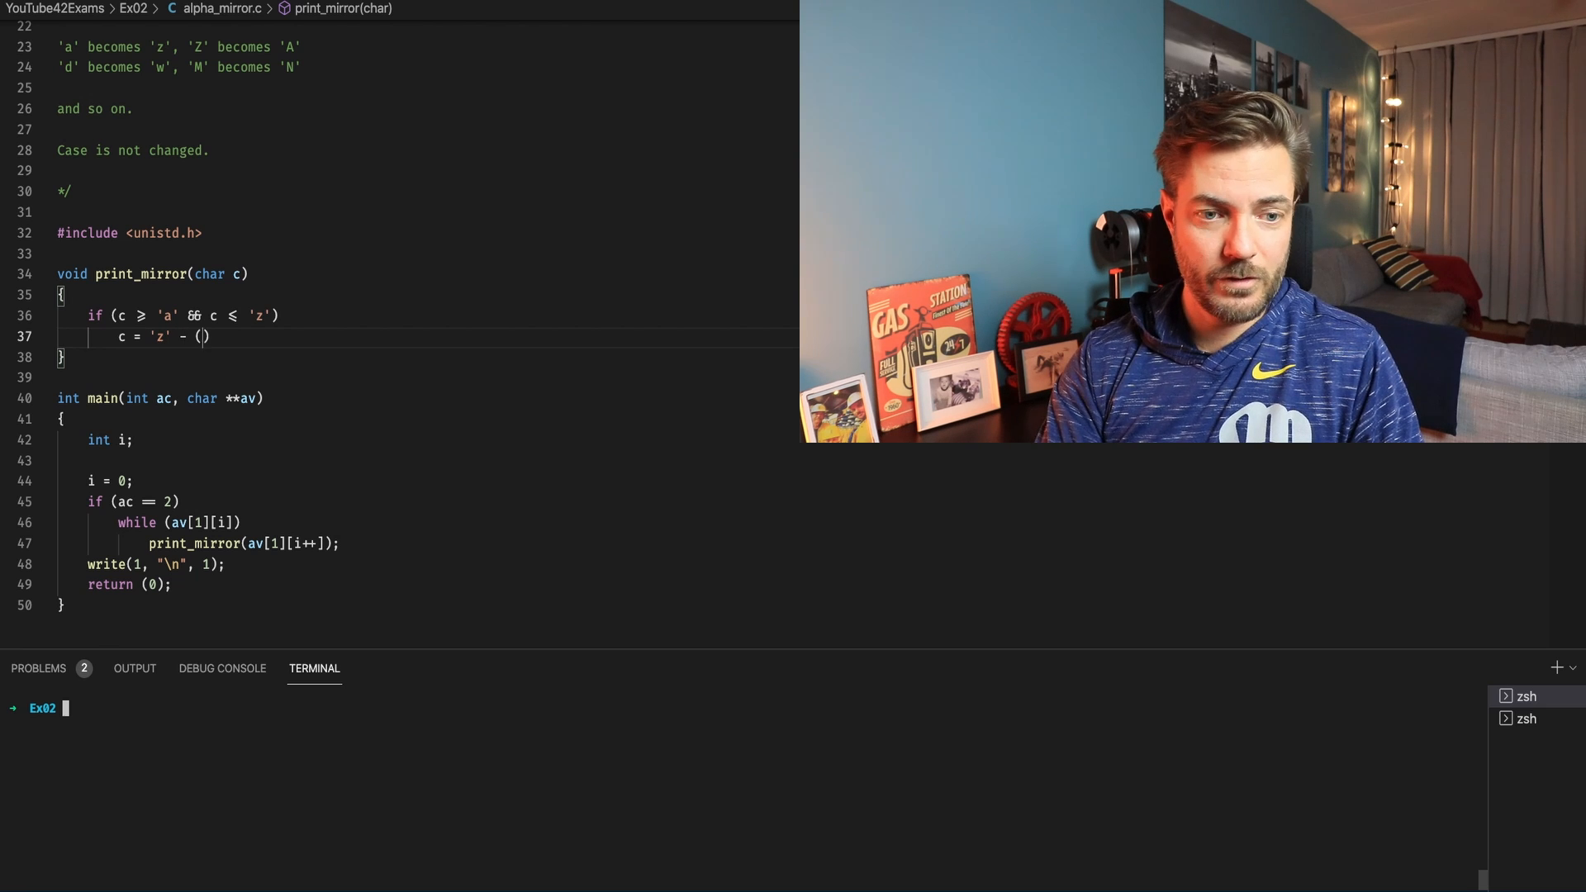
{"action": "type", "text": "c -"}
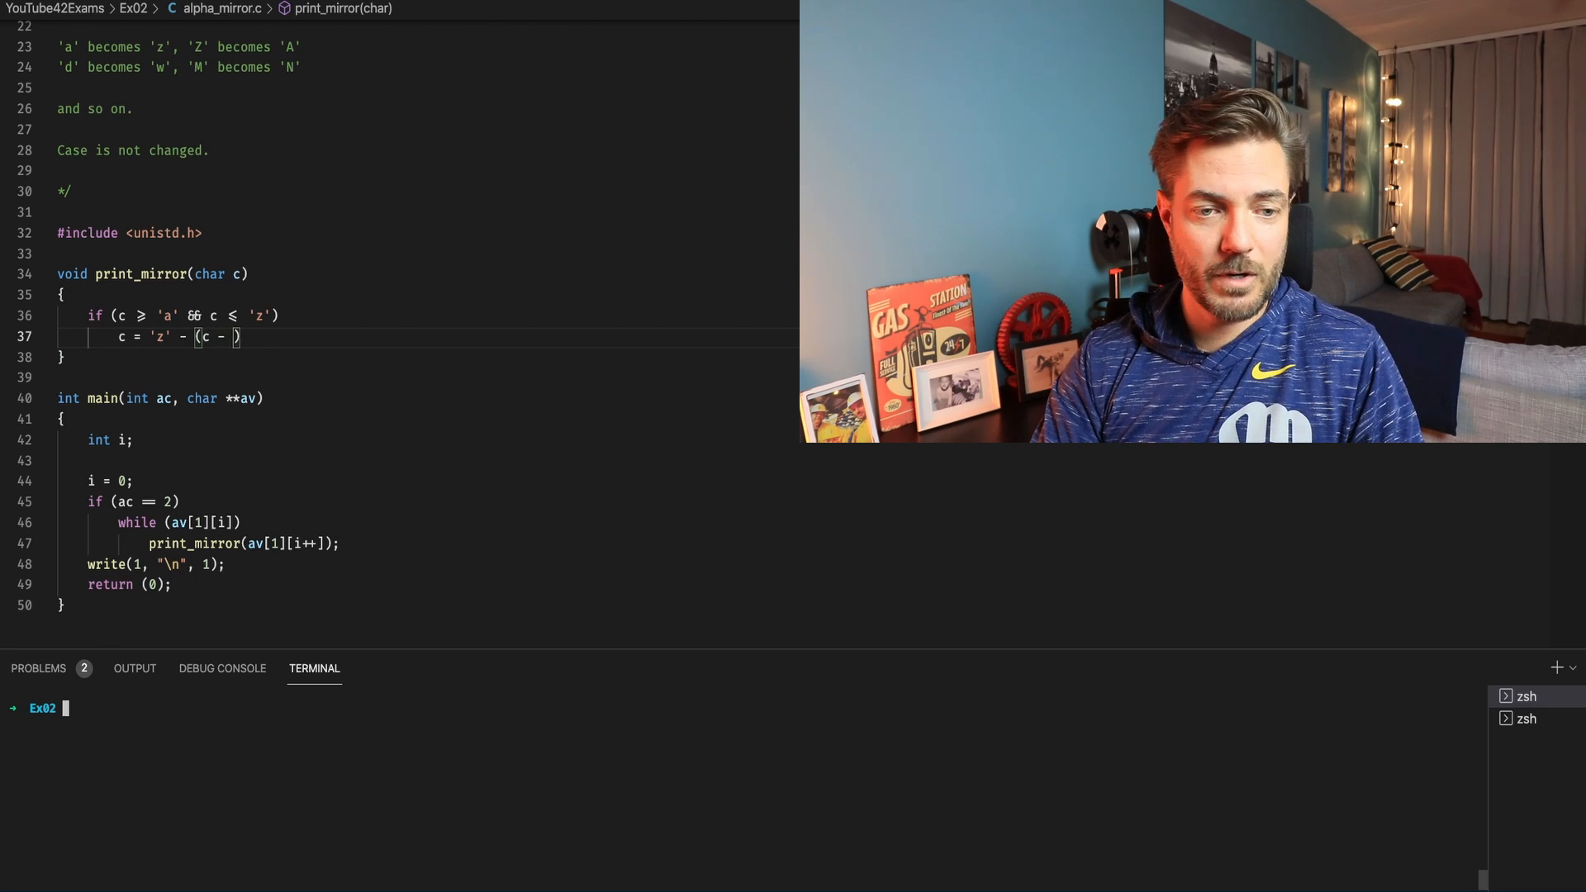
{"action": "type", "text": "'a'"}
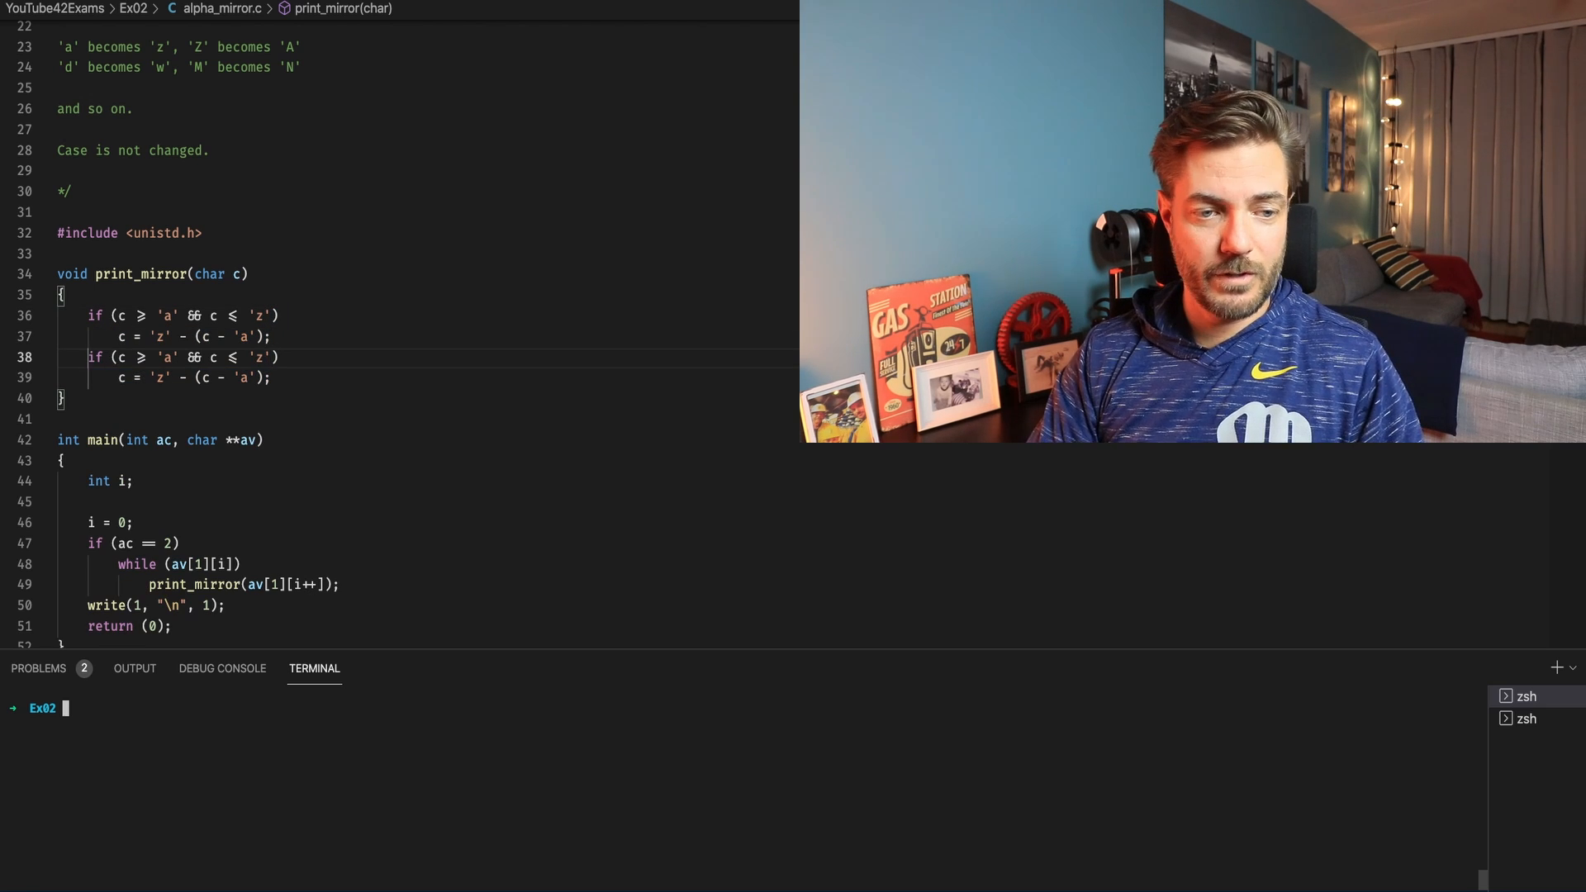
Step: Add the else-if mapping uppercase via 'Z' - (c - 'A') and write(1, &c, 1); each character
{"action": "type", "text": "else"}
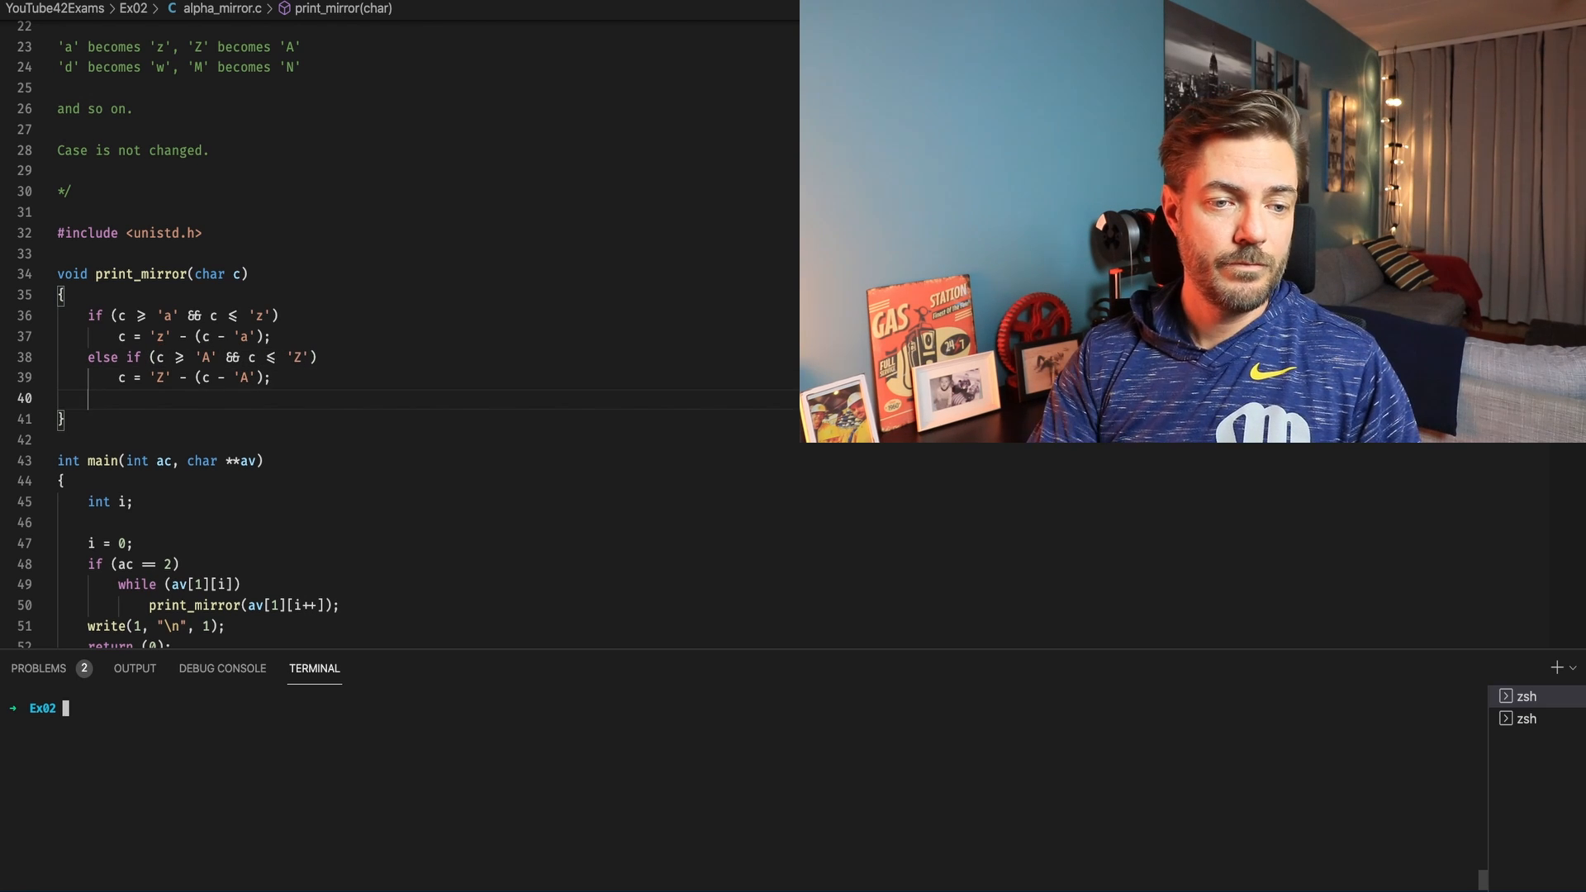
{"action": "type", "text": "write(1, &c,"}
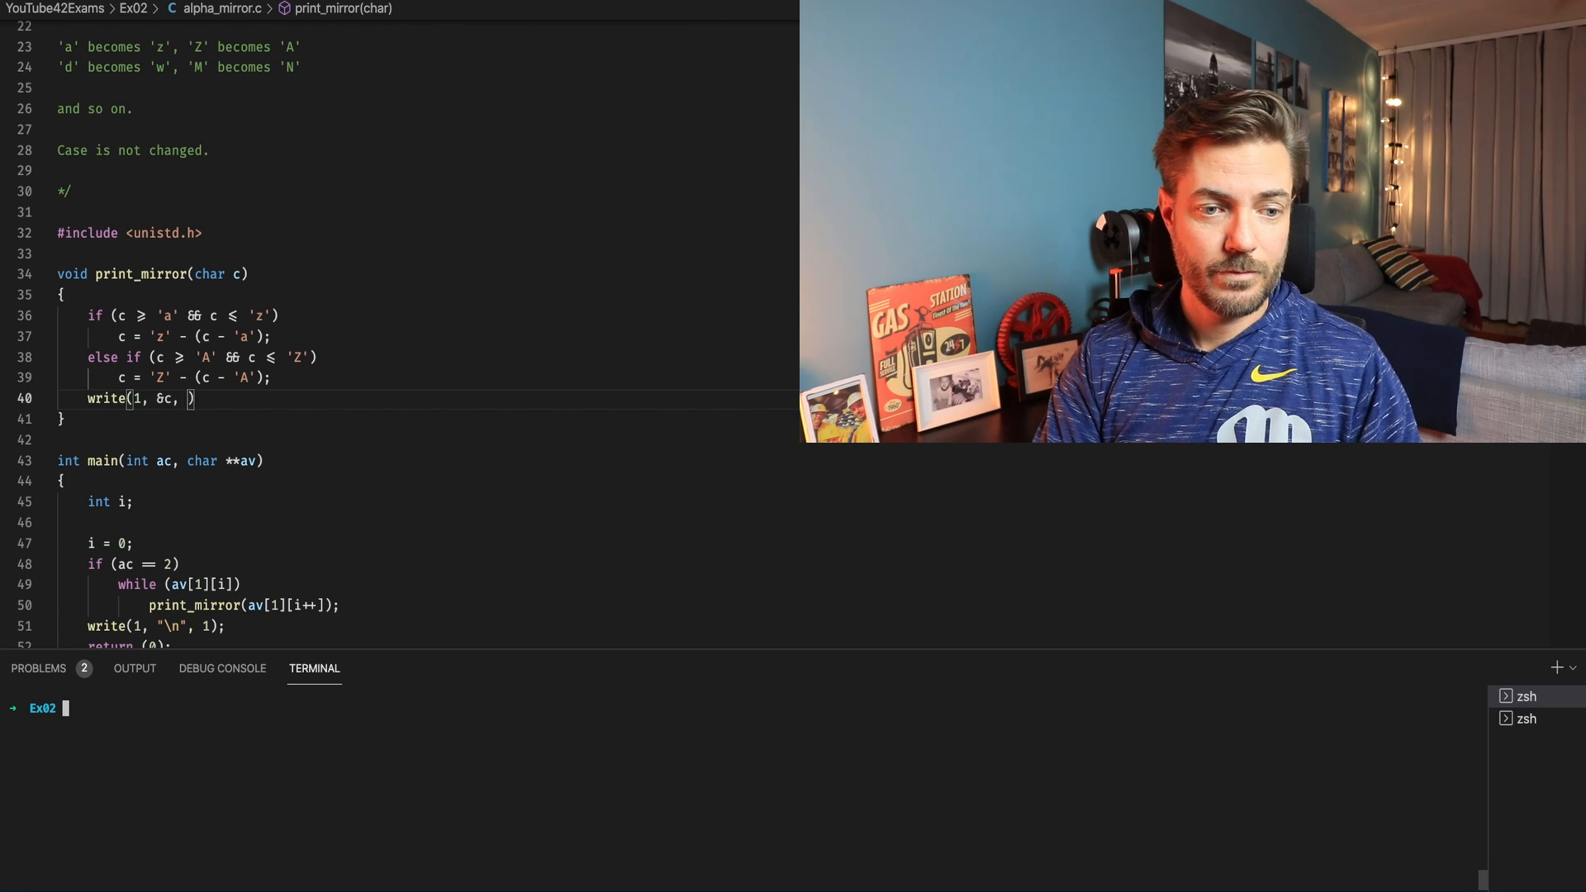
{"action": "type", "text": "1);"}
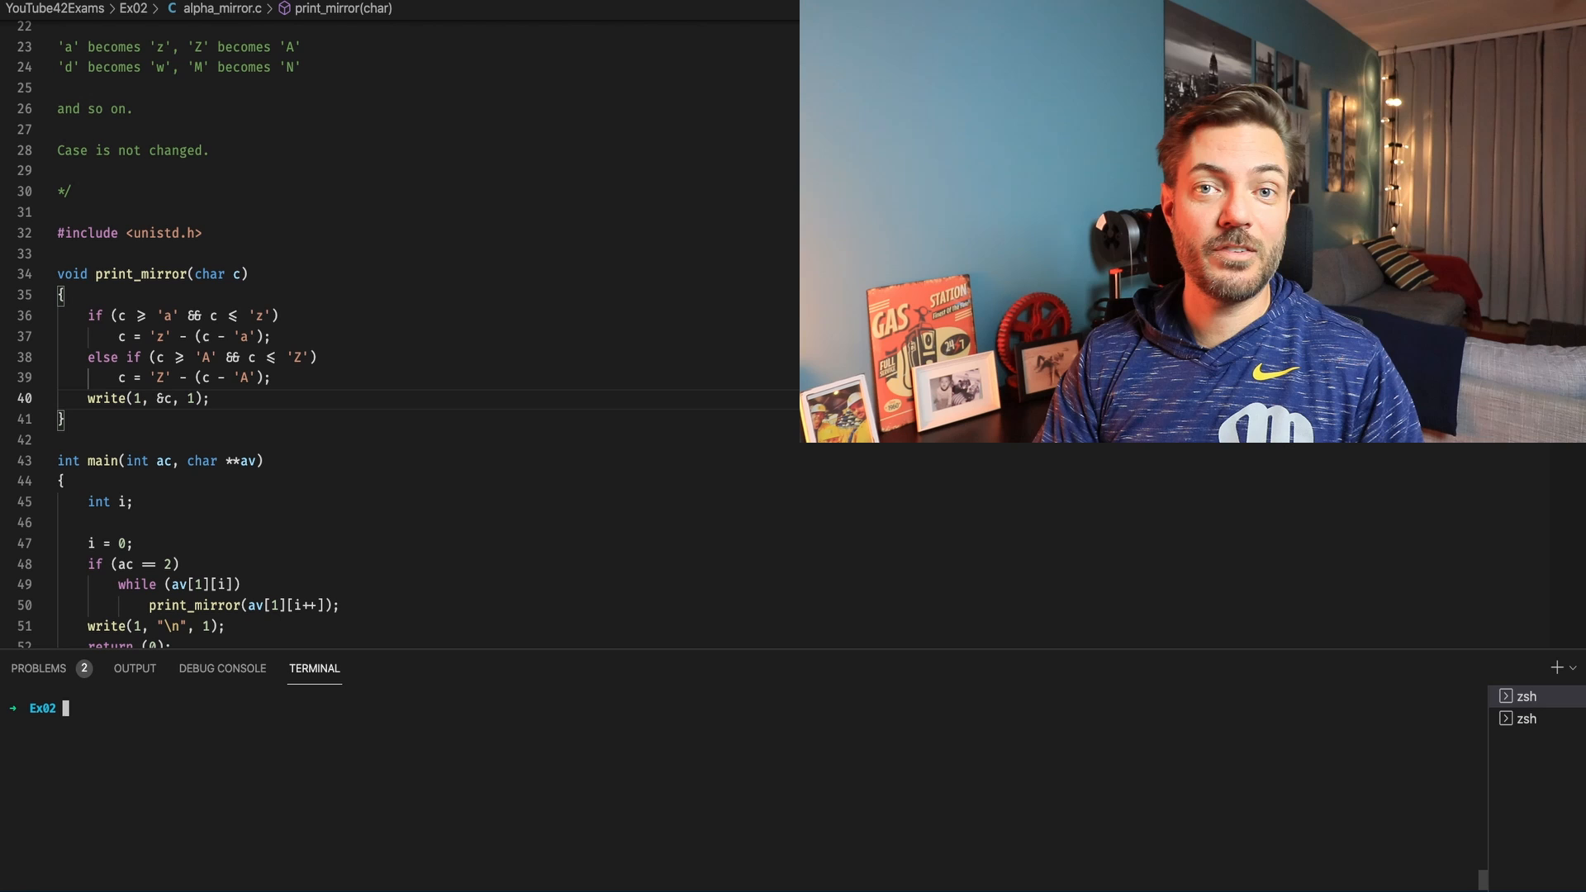
{"action": "type", "text": "g"}
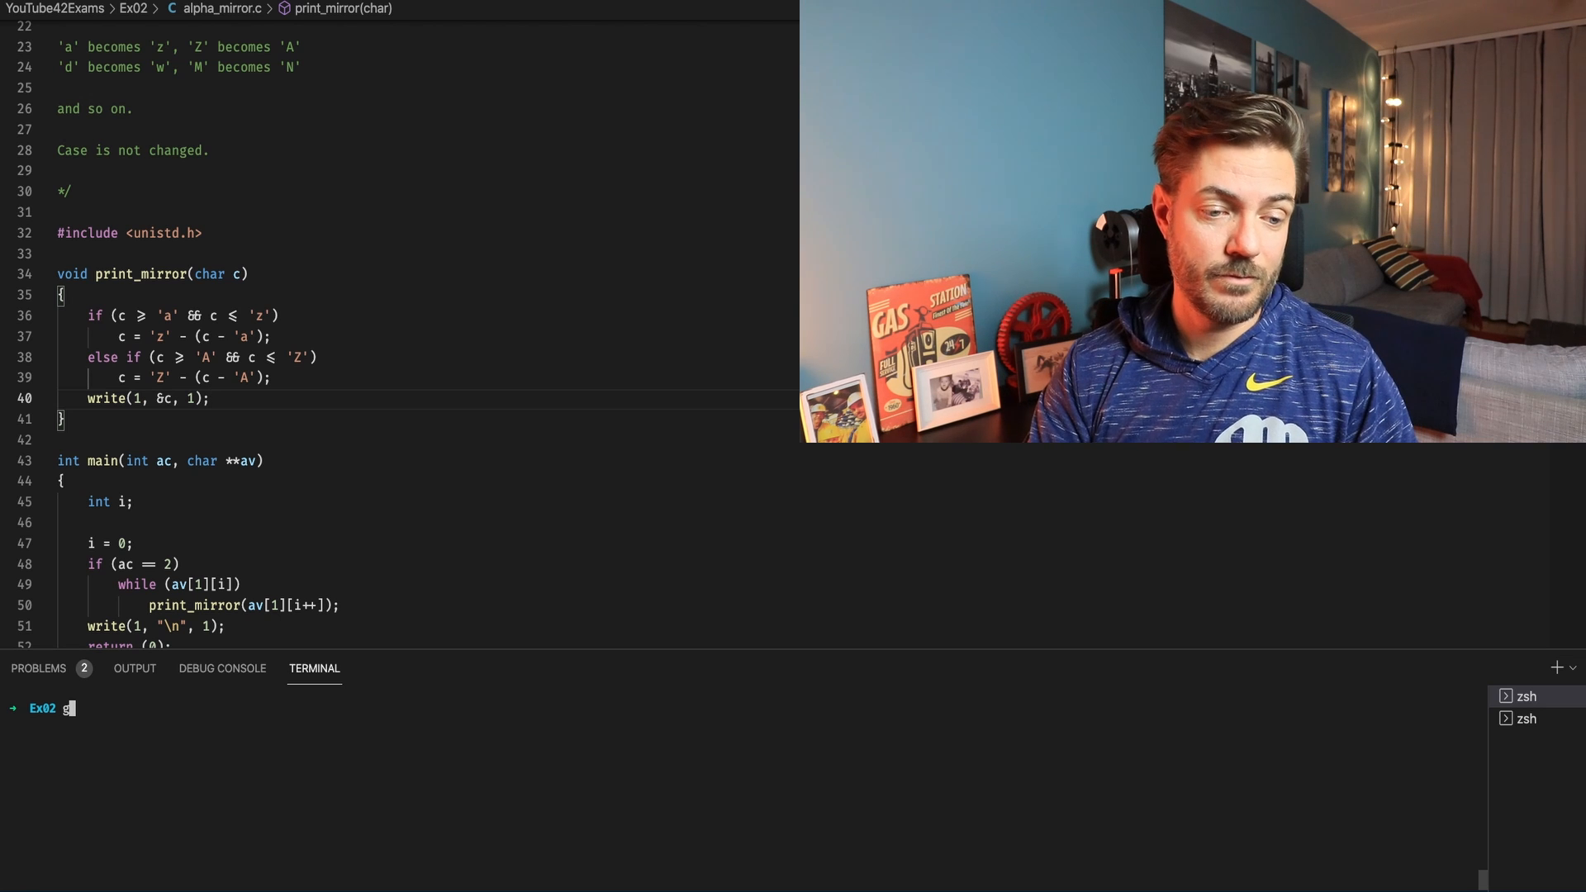
Step: Compile alpha_mirror.c with -Wall -Wextra -Werror and run ./a.out aZdM to get zAwN
{"action": "type", "text": "cc -Wall -Wextrra -WErer"}
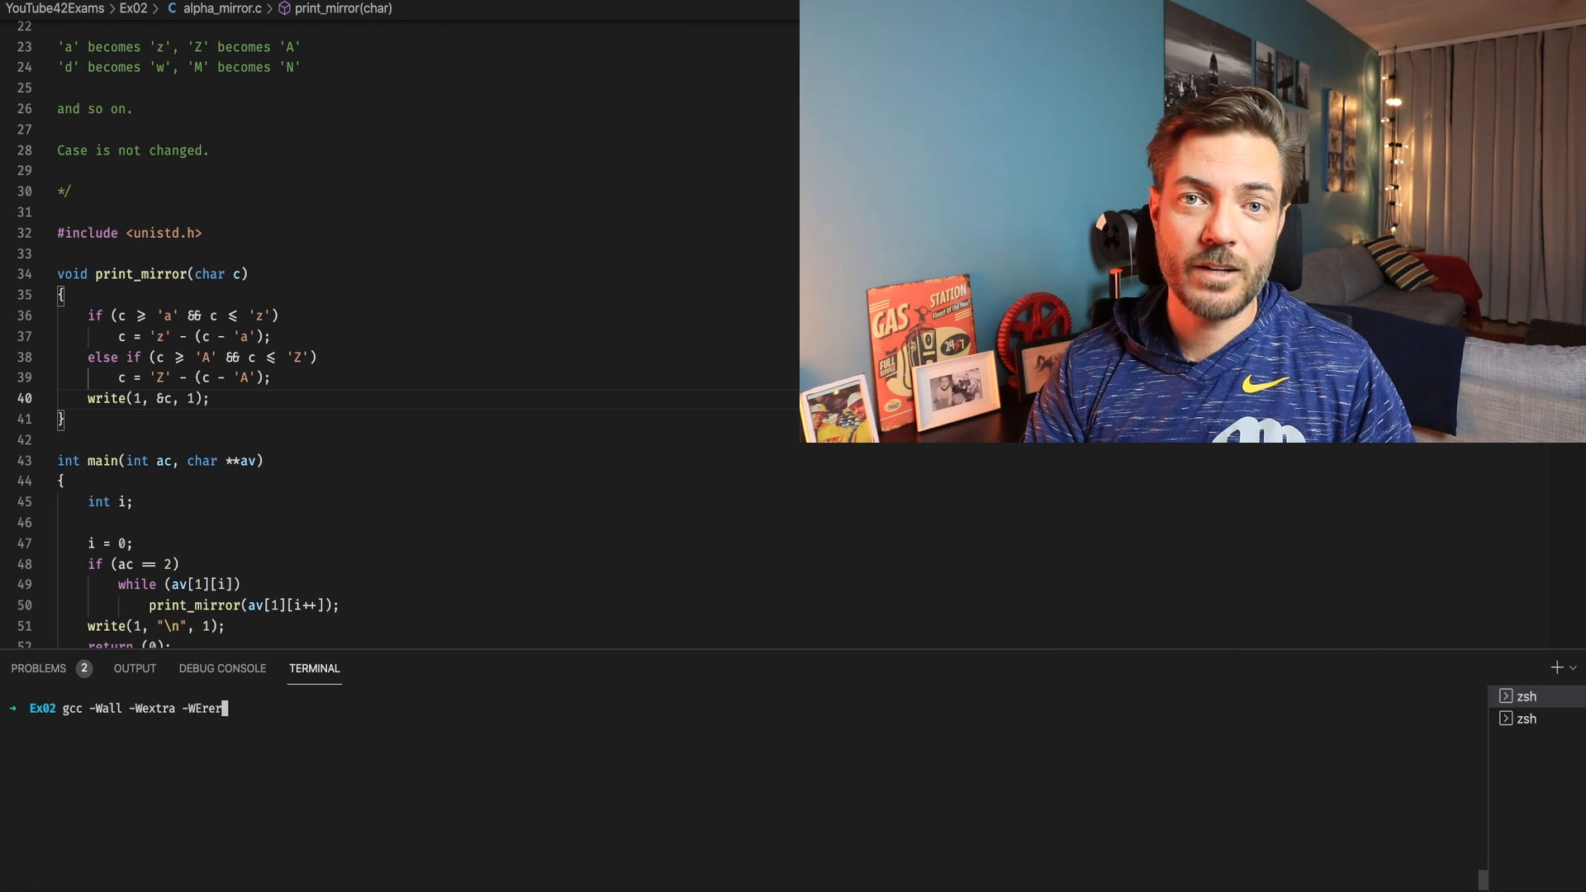
{"action": "key", "text": "Backspace"}
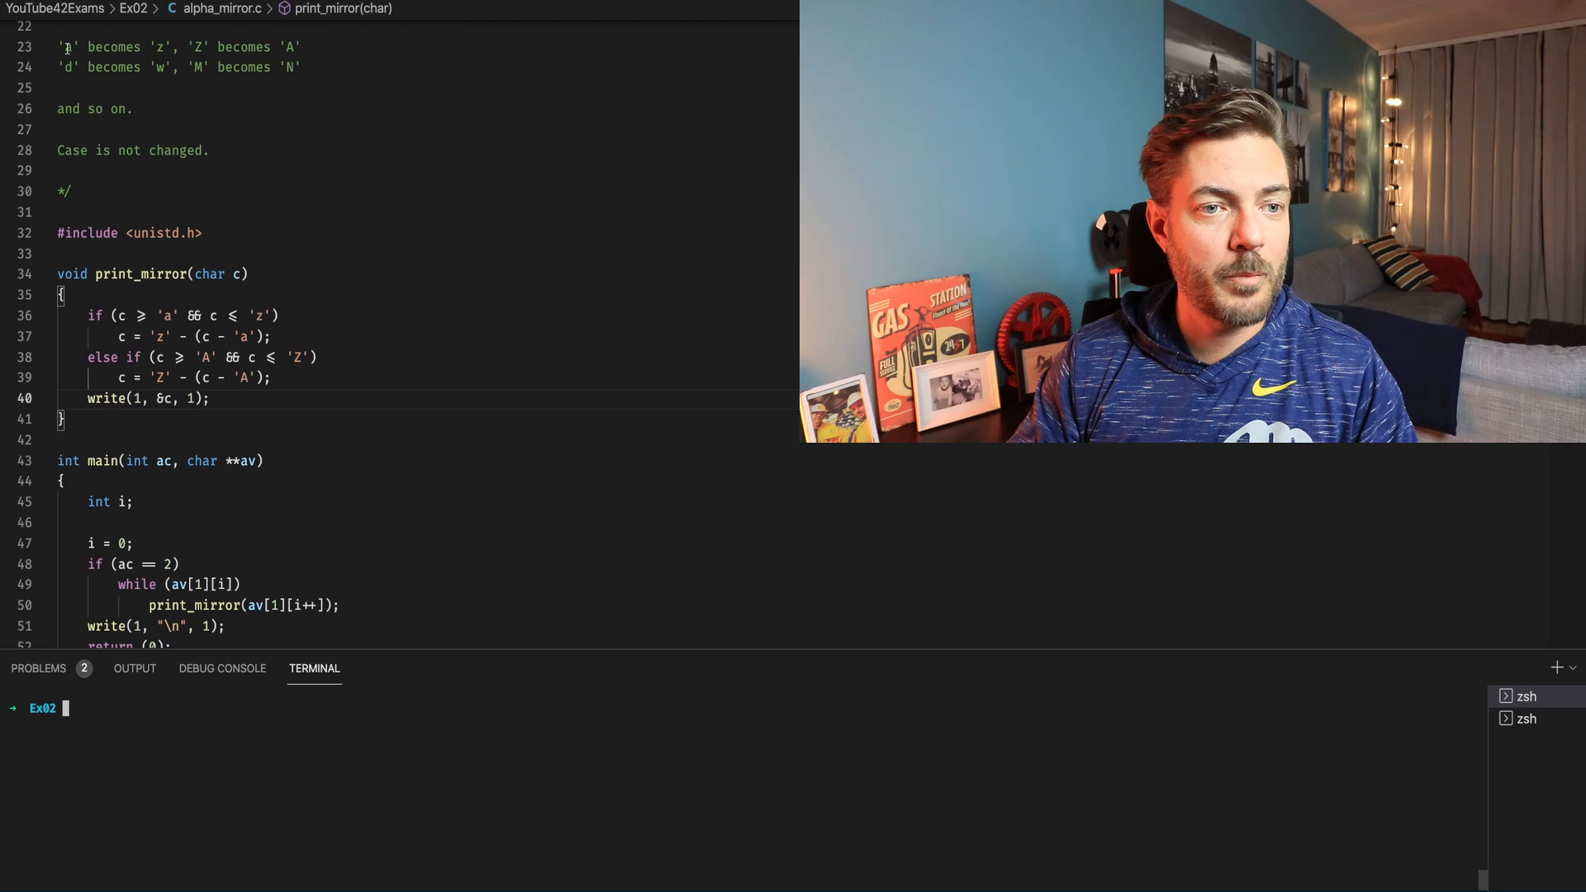
{"action": "type", "text": "."}
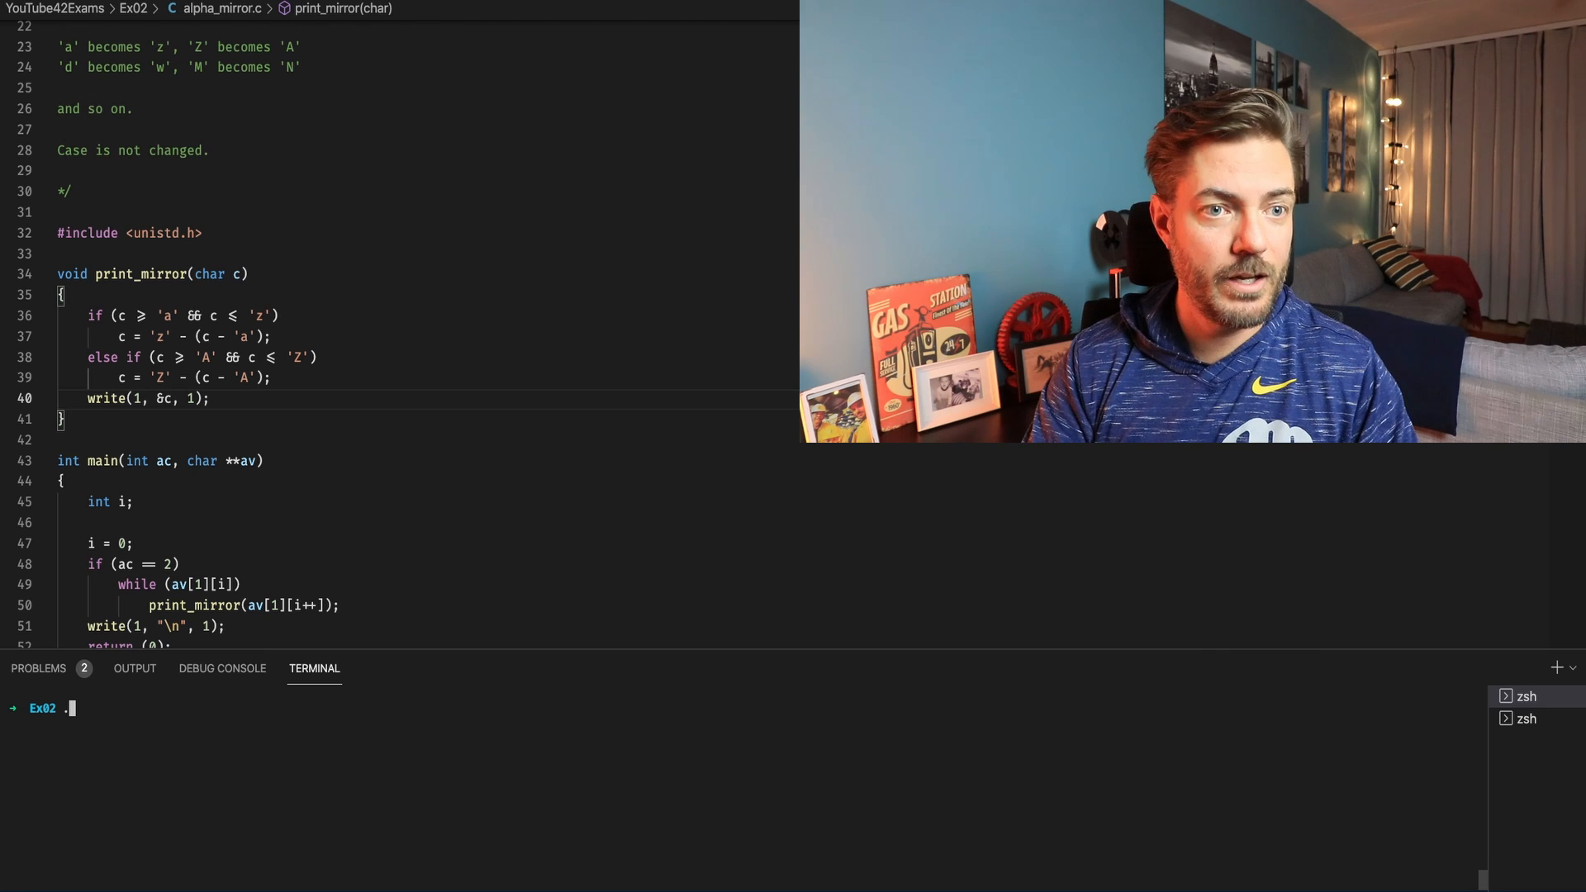
{"action": "type", "text": "a"}
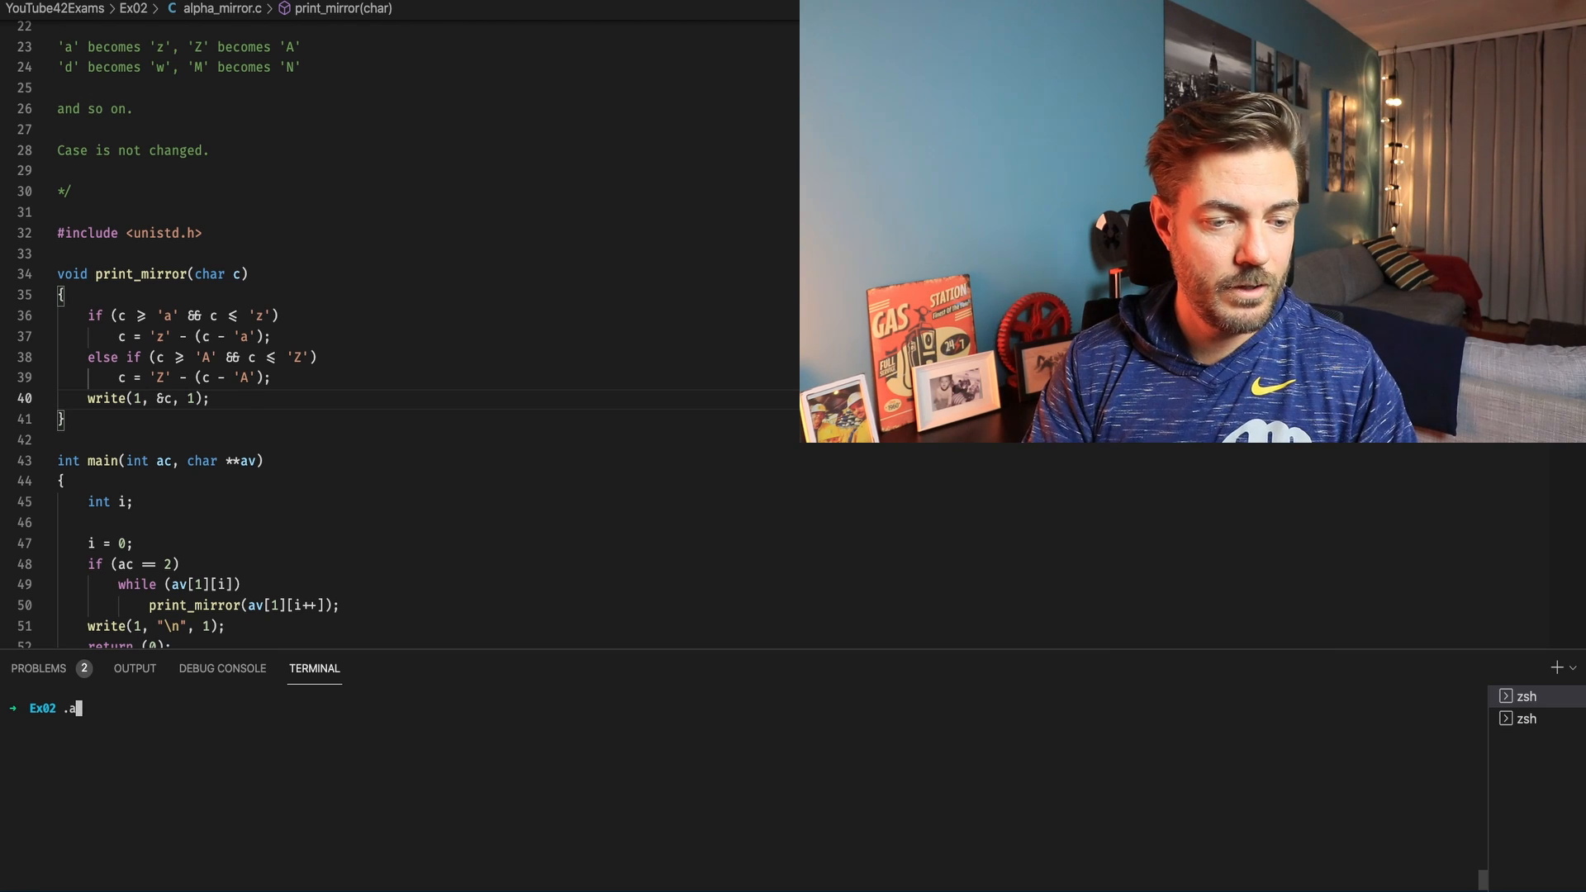
{"action": "type", "text": "/a.out"}
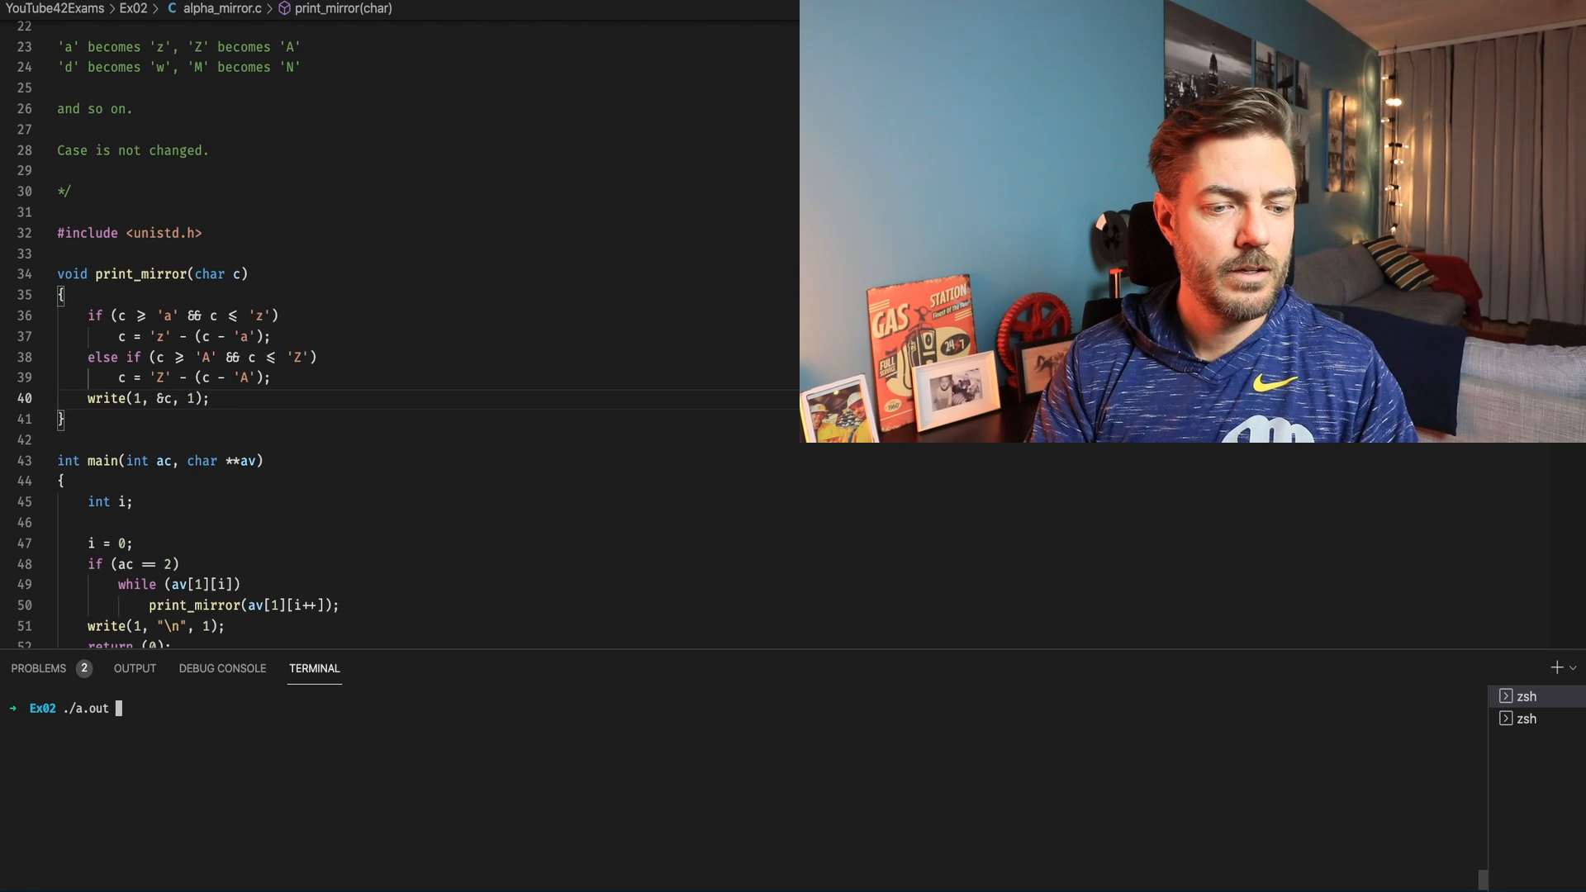
{"action": "type", "text": "aZdM"}
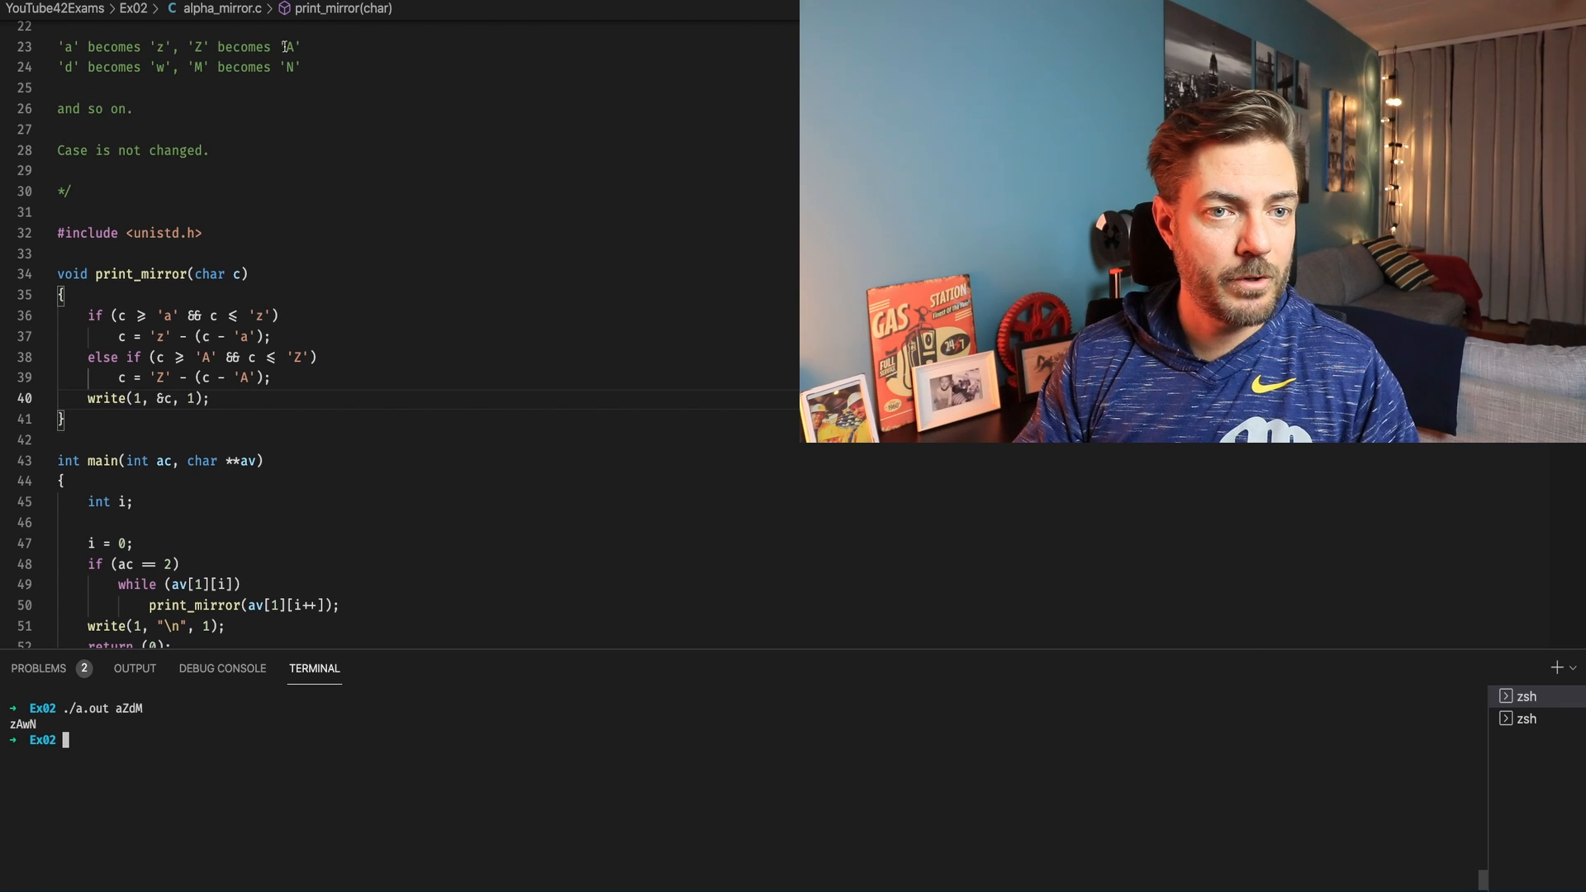
Step: Run ./a.out chris and confirm it prints xsirh
{"action": "left_click", "coordinate": [167, 66]}
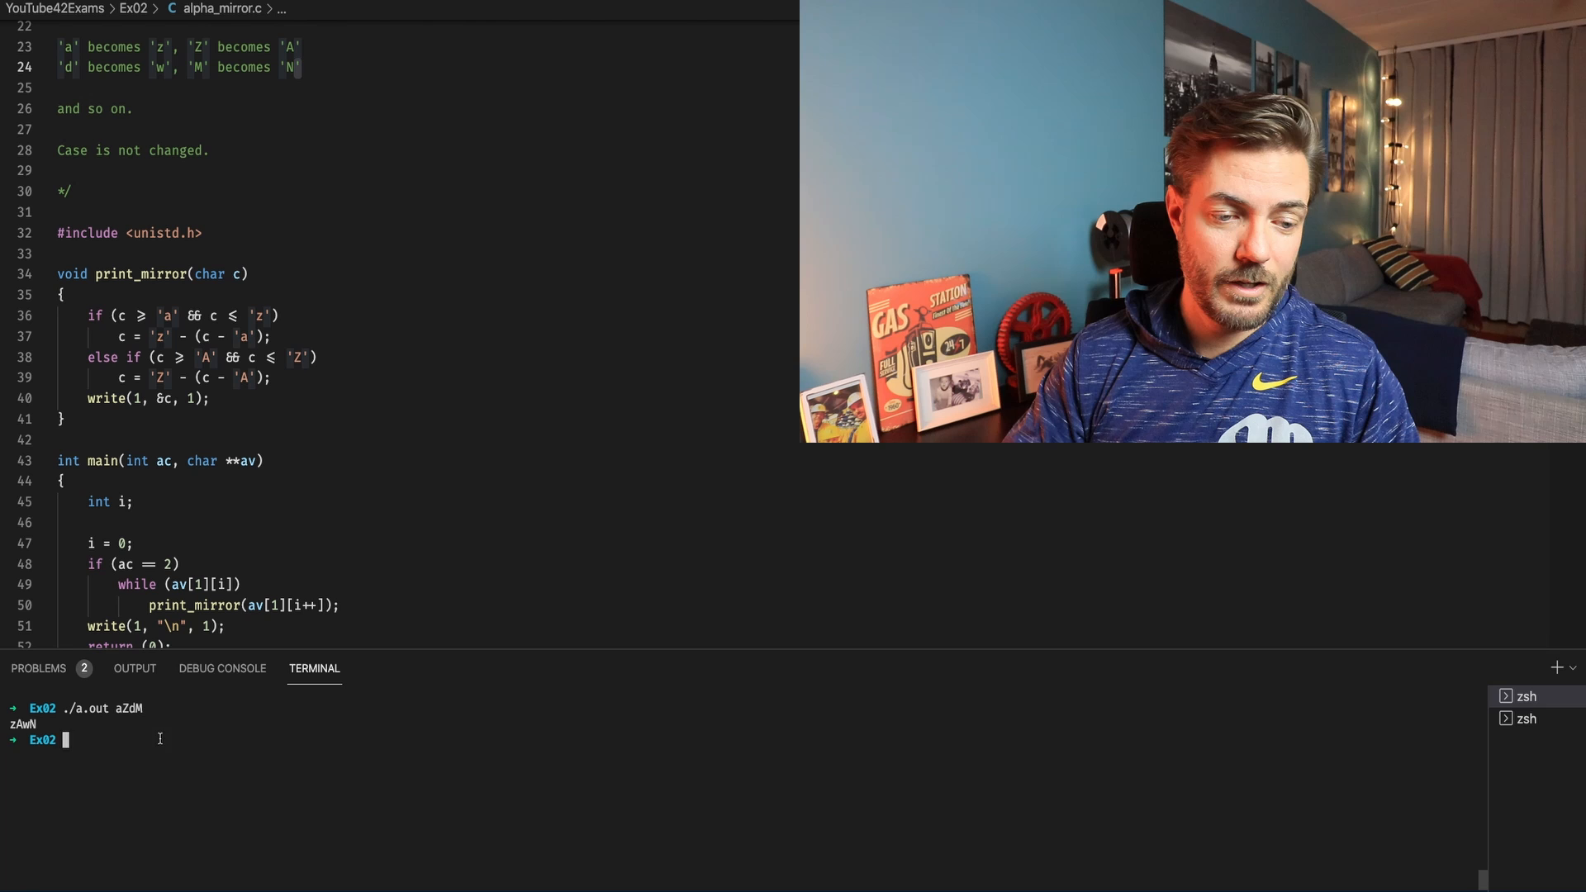
{"action": "type", "text": "./a.out chris"}
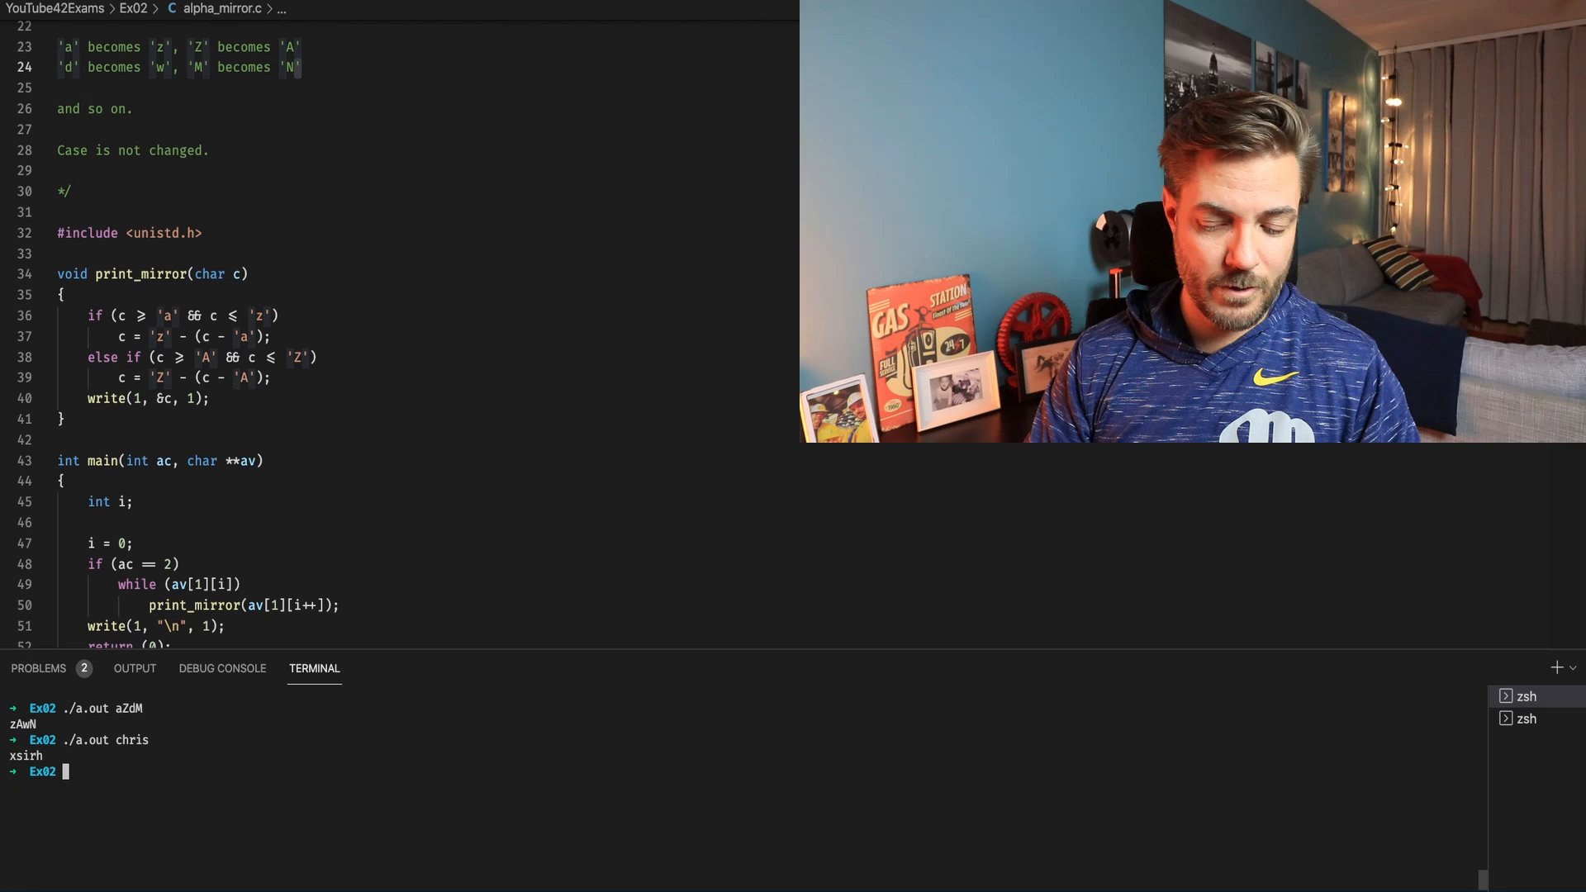
{"action": "type", "text": "./a.out ch"}
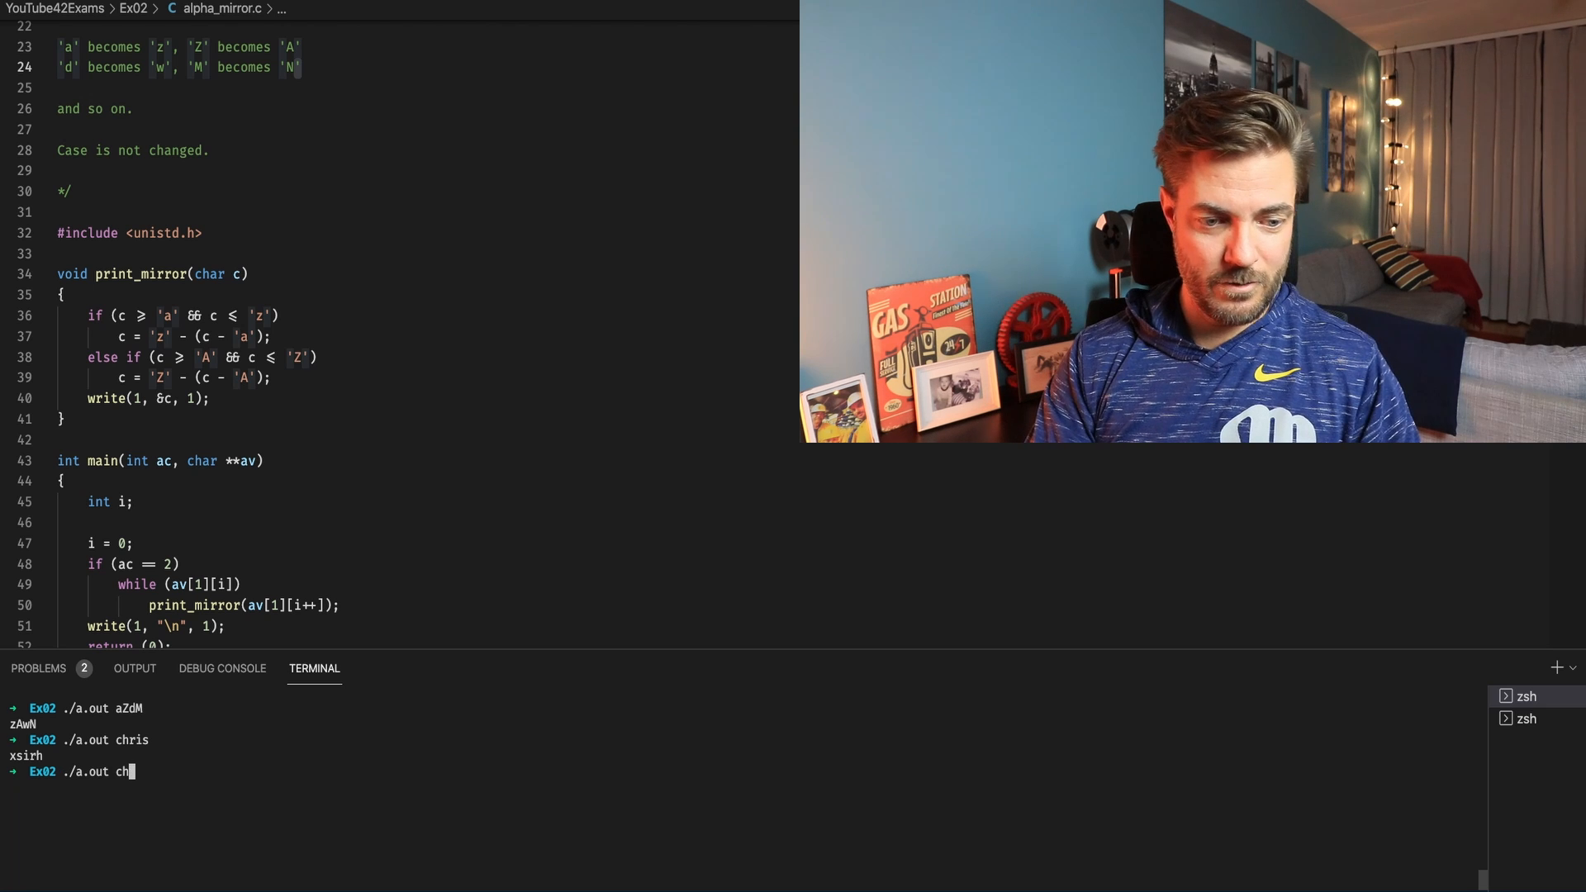